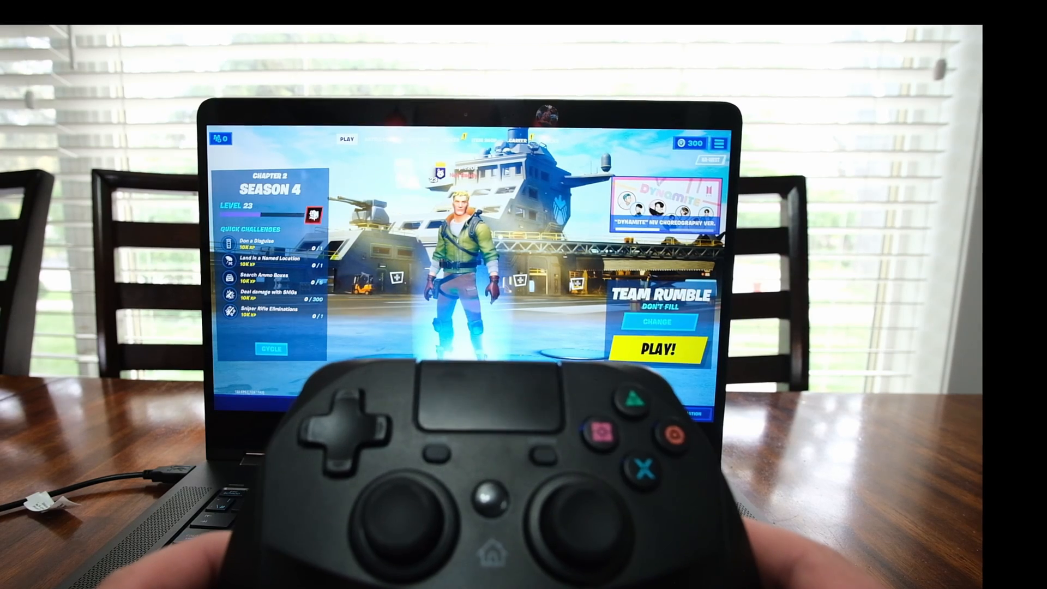
# Step: Extract the Joystick and XOutput zips into their own Downloads folders
pyautogui.click(699, 474)
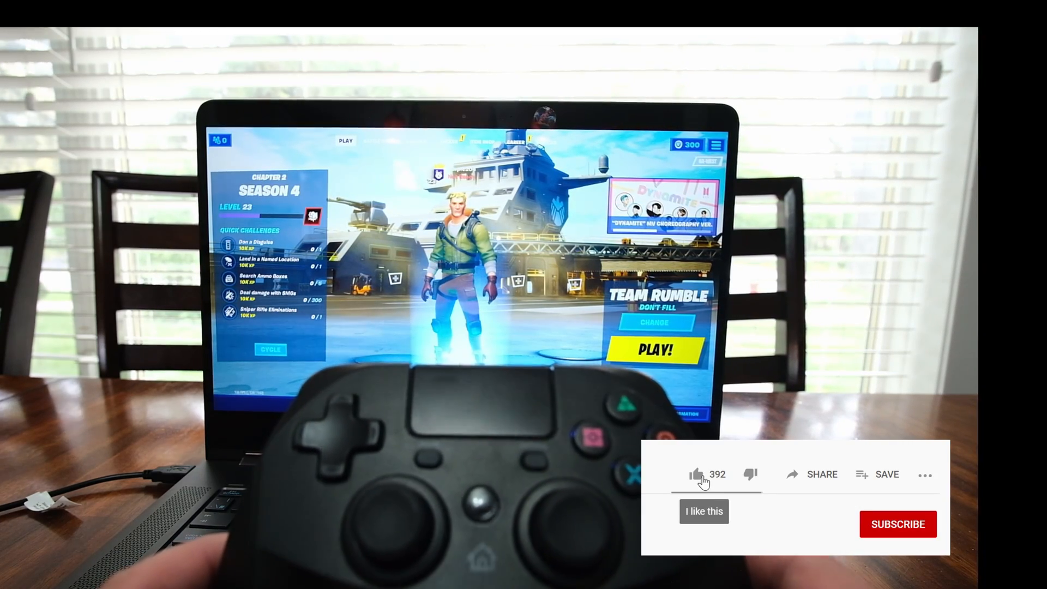
pyautogui.click(696, 473)
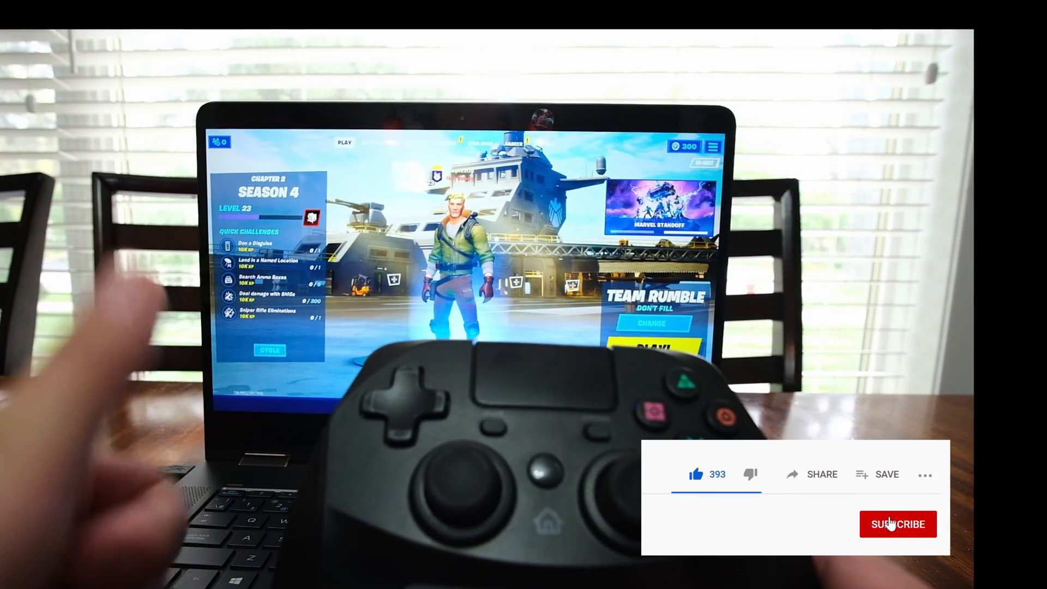
pyautogui.click(898, 523)
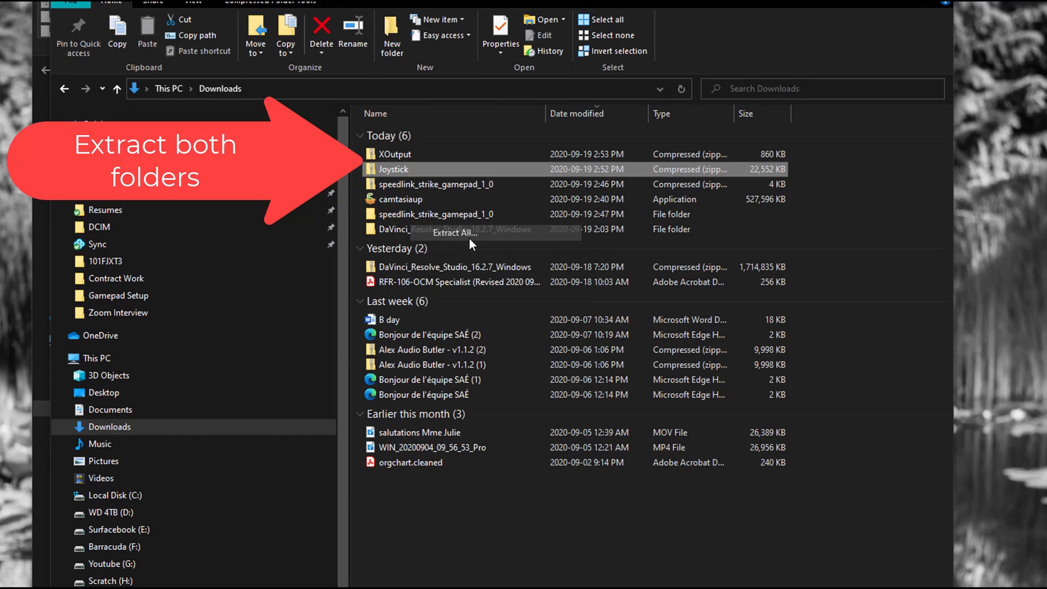
pyautogui.click(453, 232)
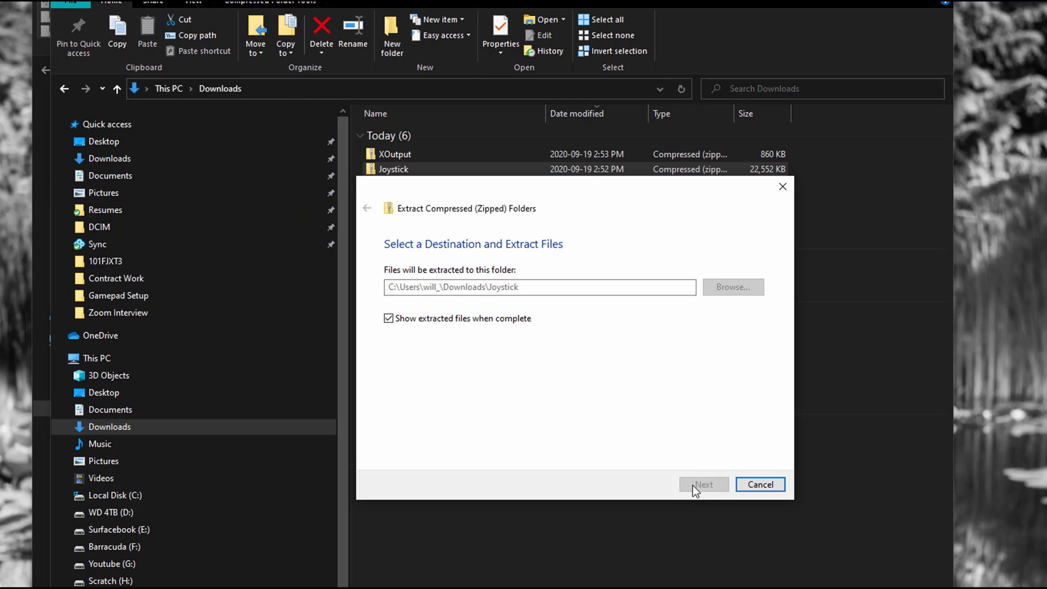
pyautogui.click(702, 484)
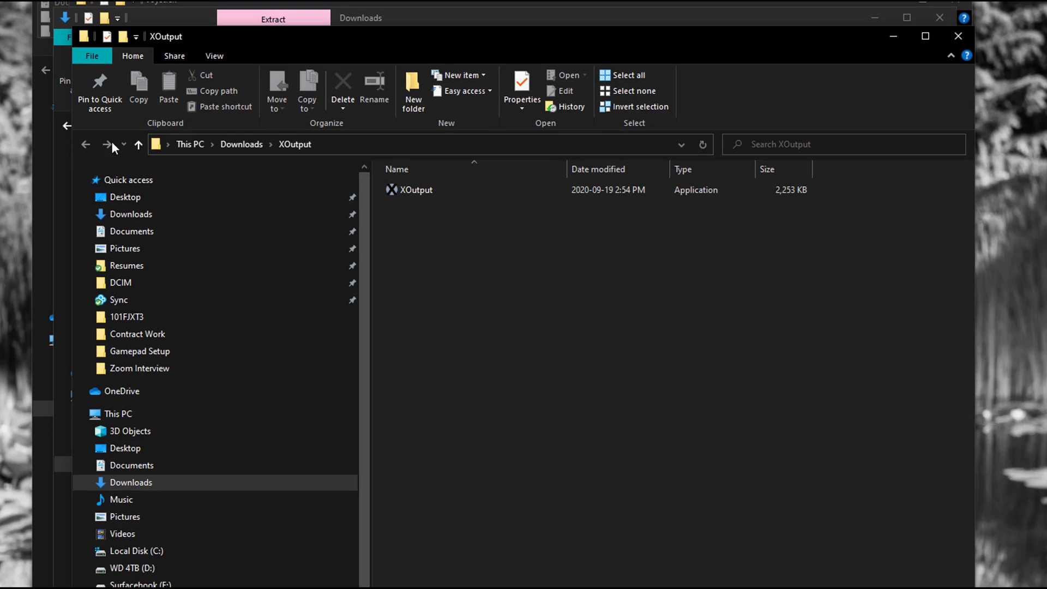
pyautogui.click(85, 144)
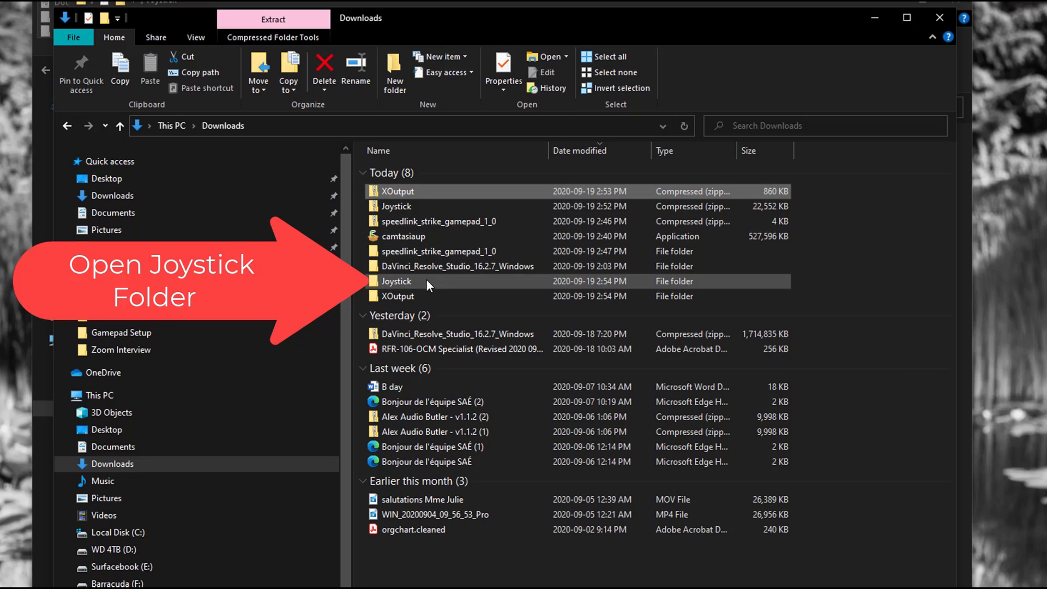
# Step: Open Joystick > Install first and select the Universal Joystick Driver - Speedlink installer
pyautogui.doubleClick(396, 280)
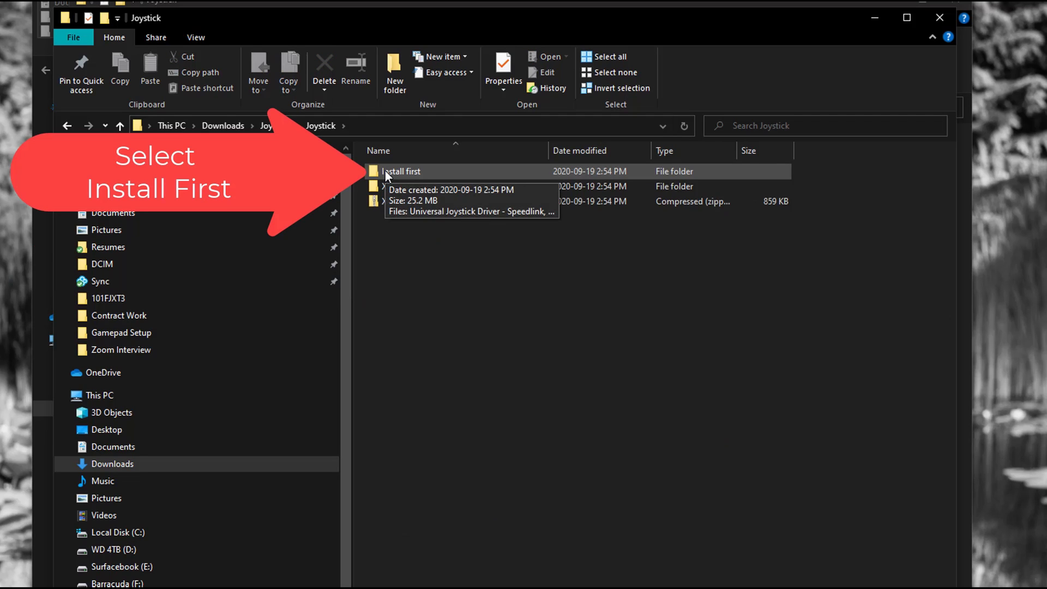
pyautogui.doubleClick(401, 171)
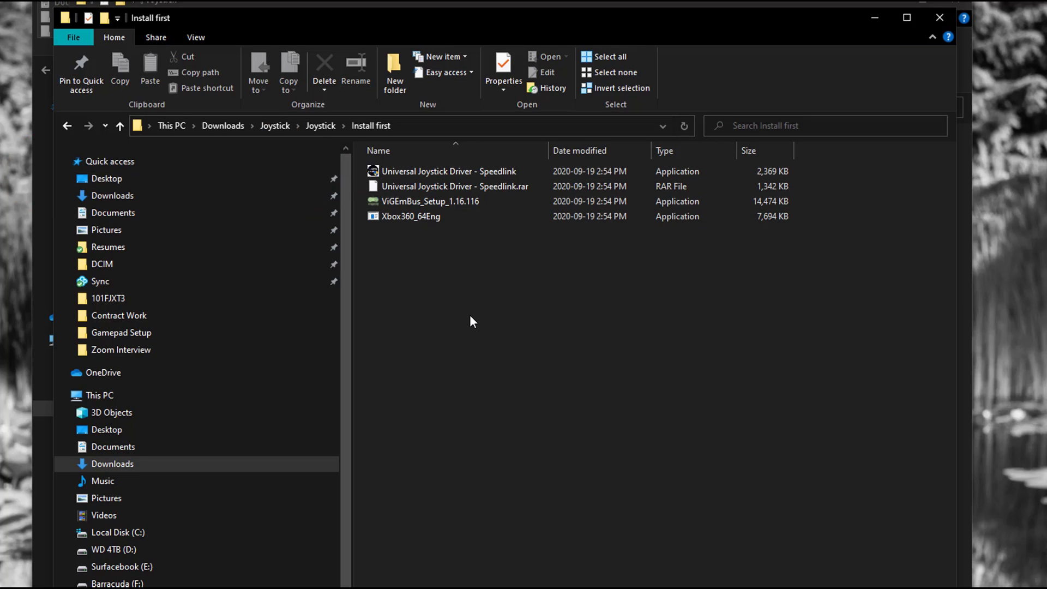
pyautogui.click(449, 171)
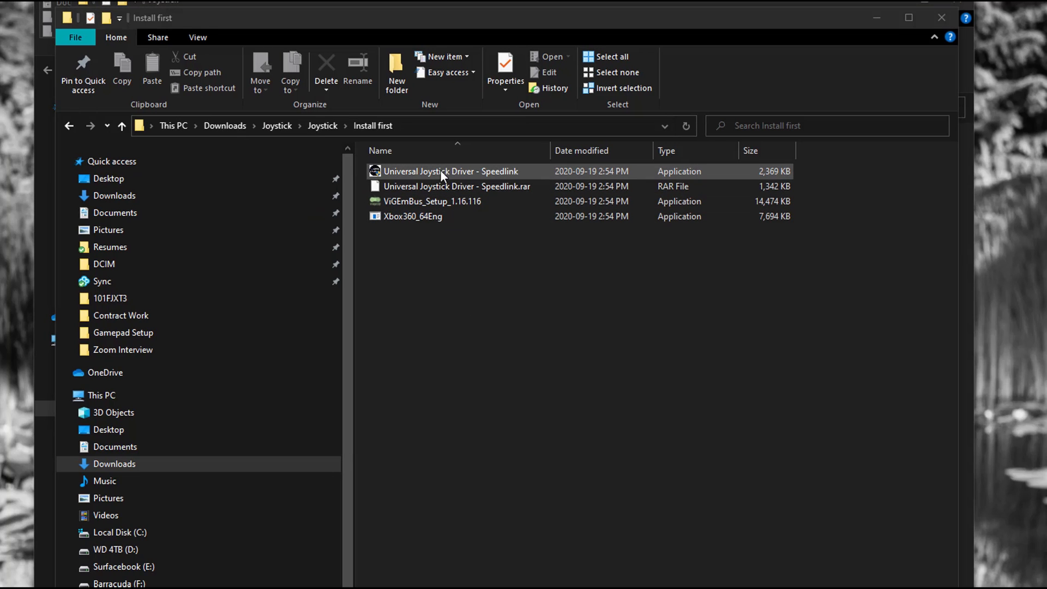
pyautogui.click(450, 171)
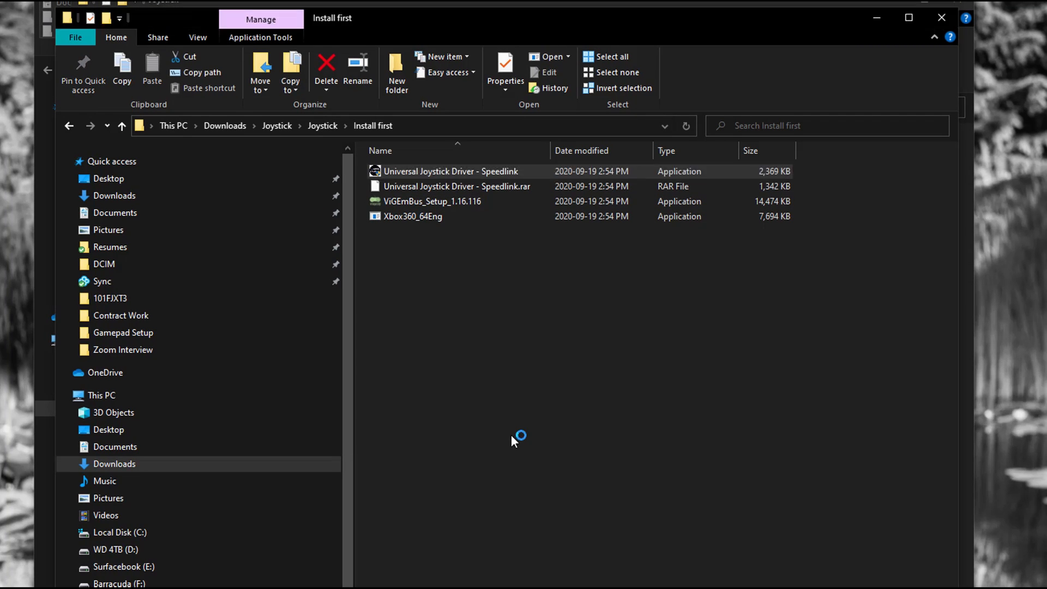
# Step: Install the SPEEDLINK STRIKE Gamepad driver with Universal Joystick Driver - Speedlink
pyautogui.doubleClick(450, 171)
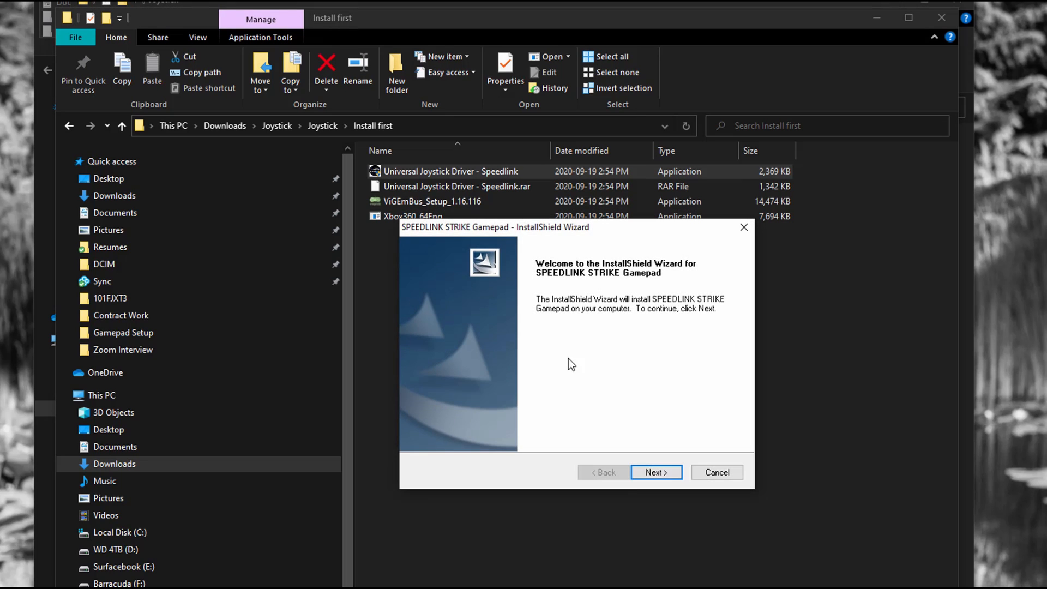
pyautogui.click(656, 472)
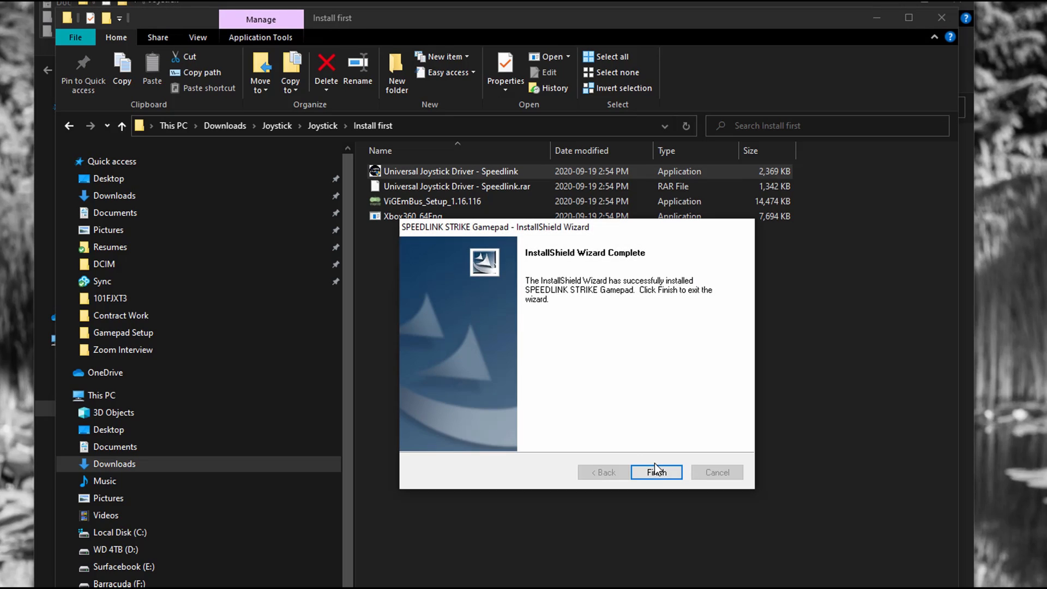
pyautogui.click(655, 472)
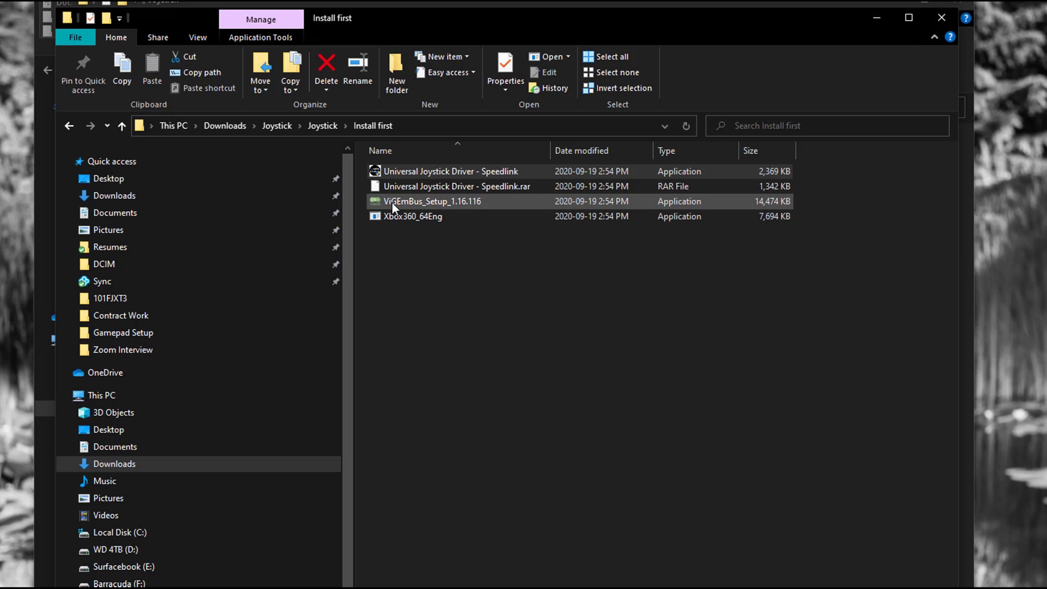
# Step: Run ViGEmBus_Setup_1.16.116 to install the ViGEm Bus Driver
pyautogui.doubleClick(431, 201)
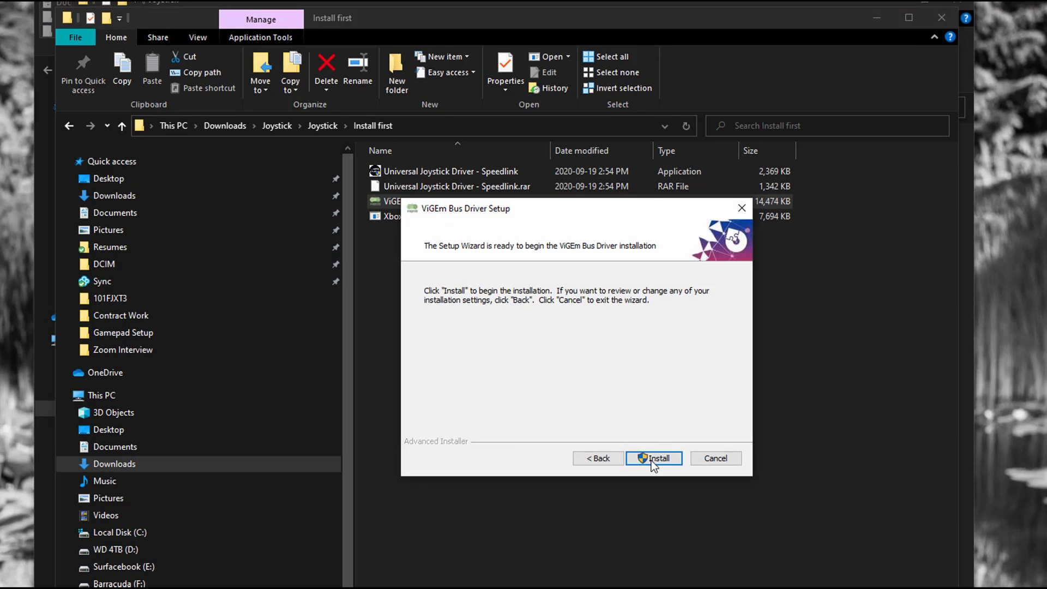
pyautogui.click(653, 457)
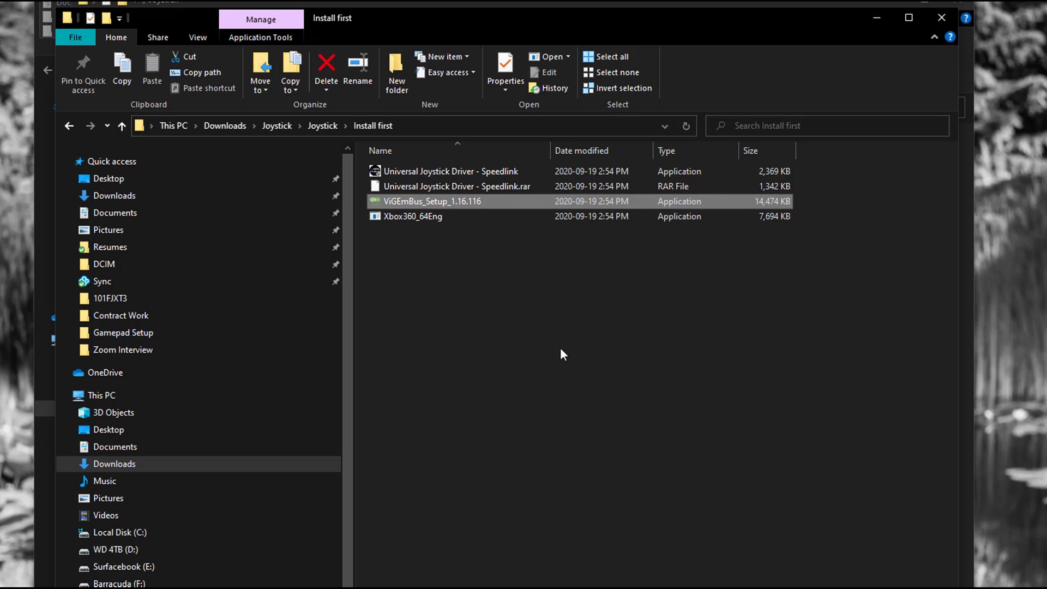
pyautogui.doubleClick(412, 216)
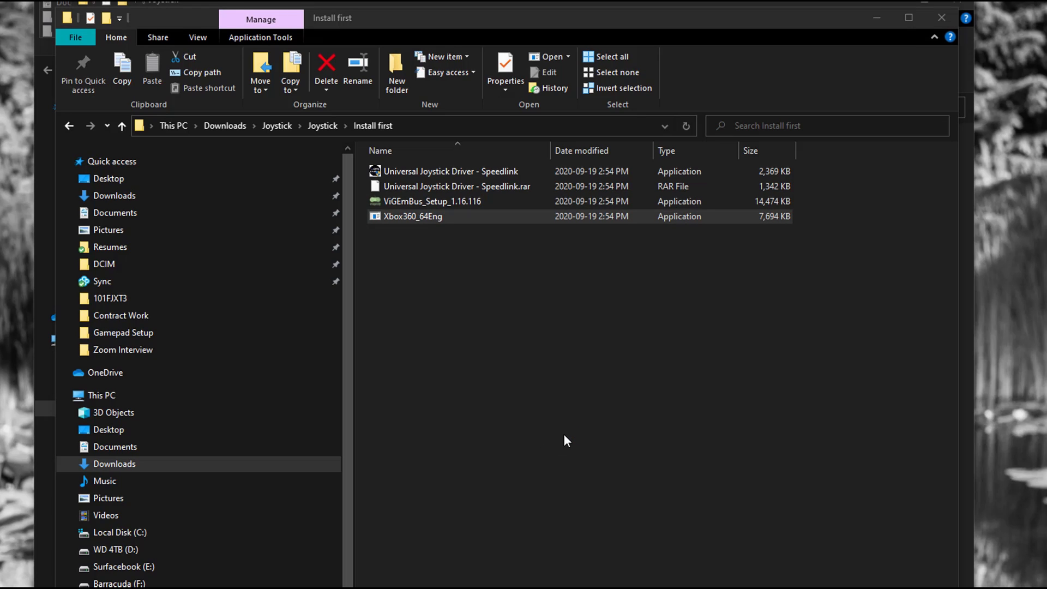
# Step: Install Xbox360_64Eng accessories software after accepting the license, then go up a folder
pyautogui.doubleClick(413, 216)
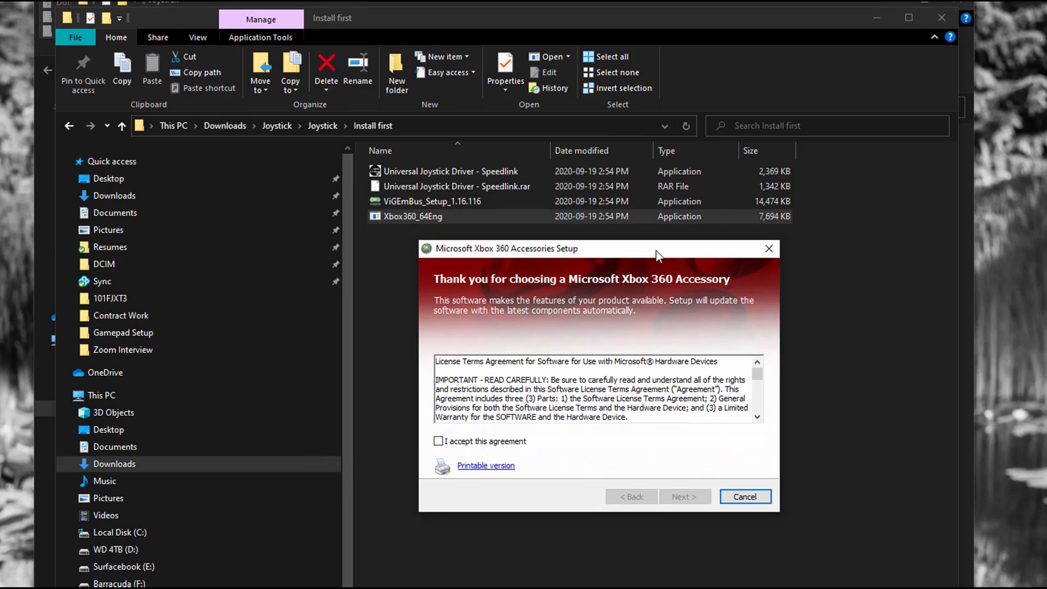
pyautogui.click(438, 440)
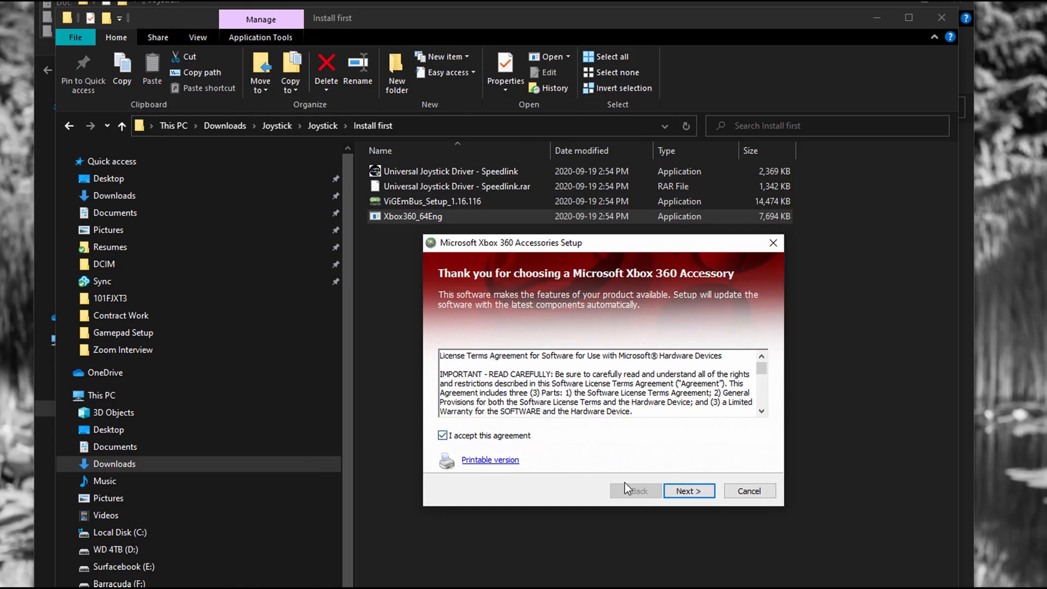
pyautogui.click(688, 491)
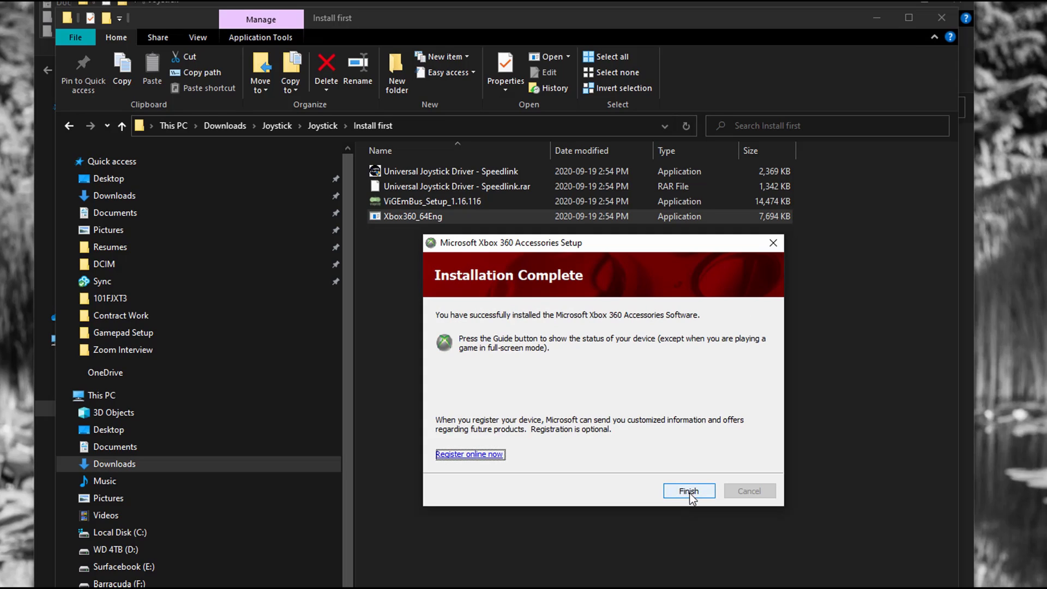
pyautogui.click(688, 491)
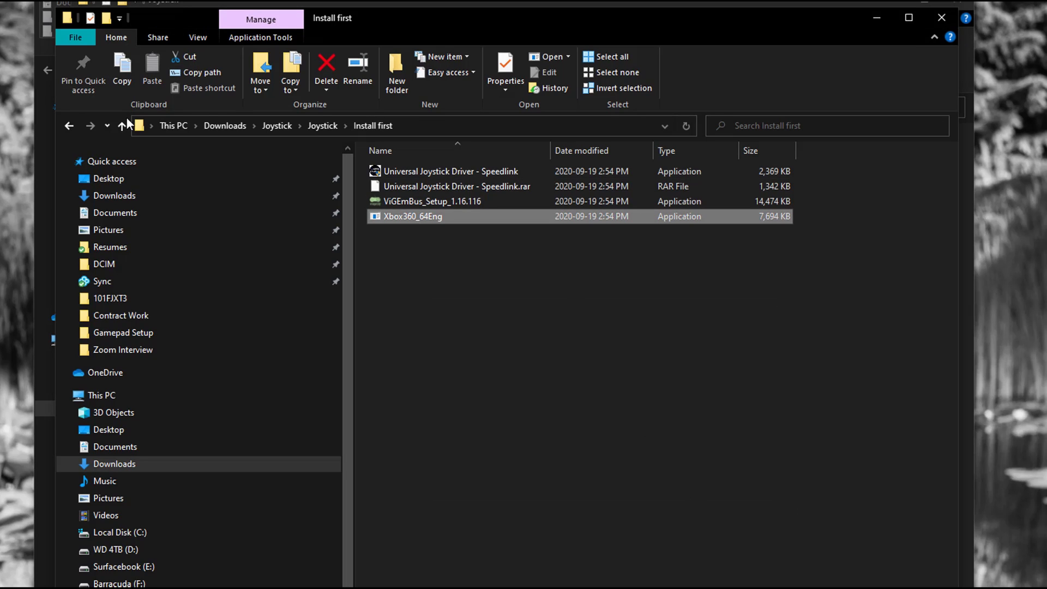
pyautogui.moveTo(123, 125)
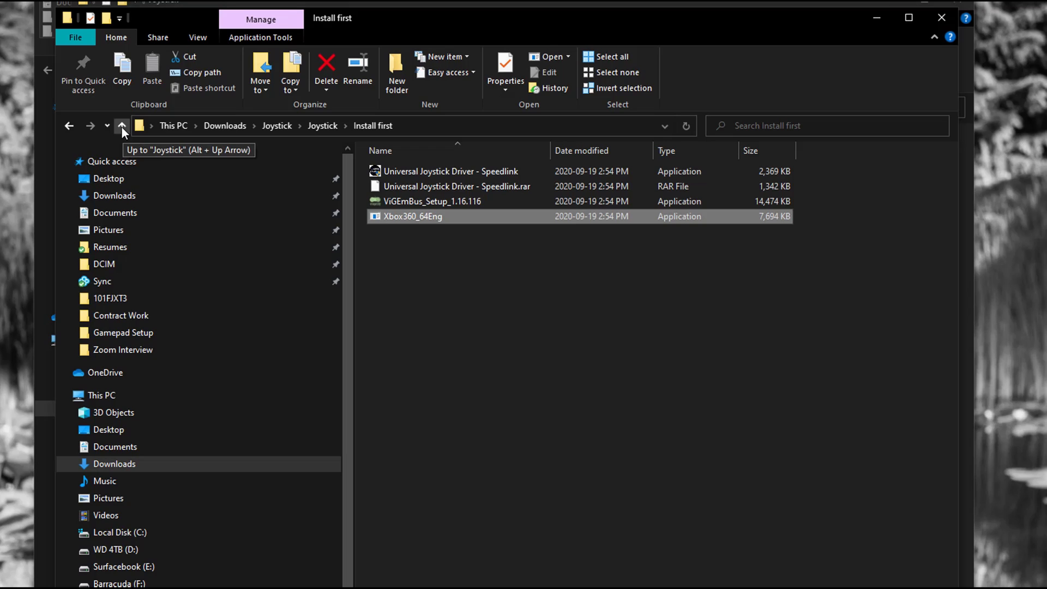
pyautogui.click(122, 126)
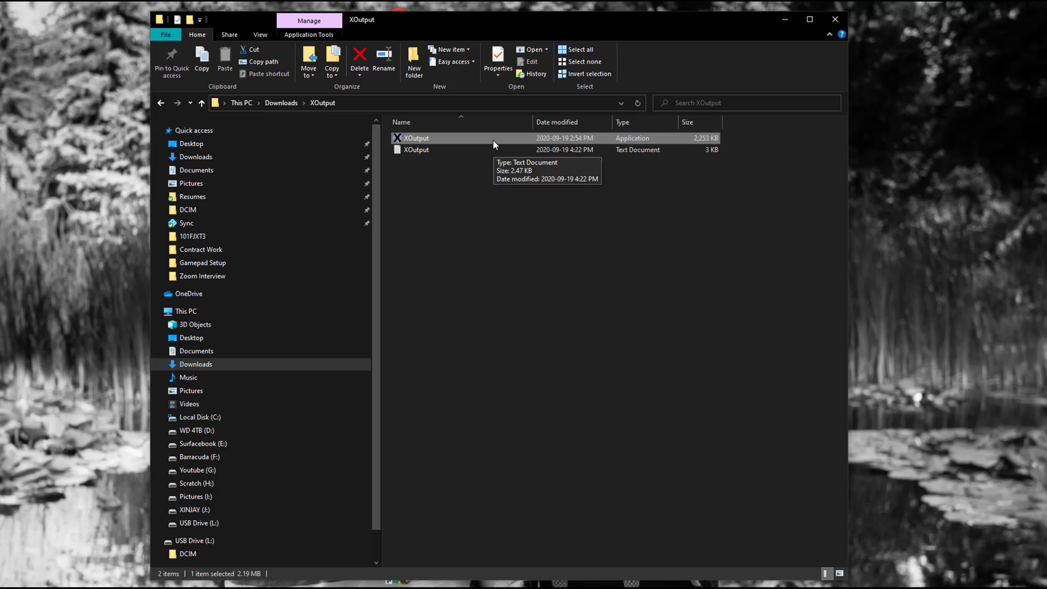
# Step: Create a desktop shortcut for XOutput, then launch XOutput.exe from Downloads > XOutput
pyautogui.rightClick(416, 138)
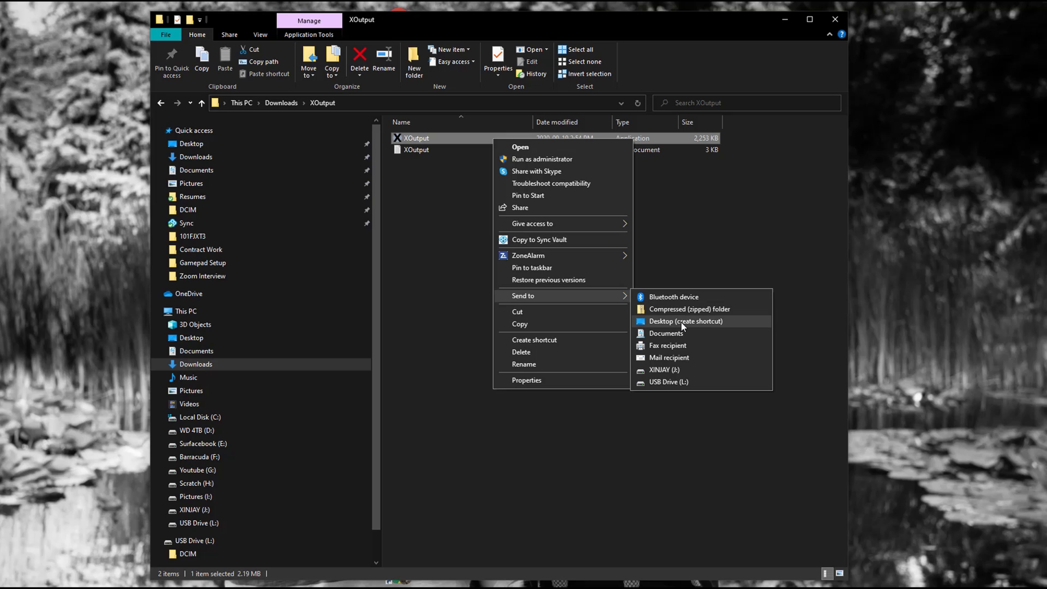
pyautogui.click(685, 321)
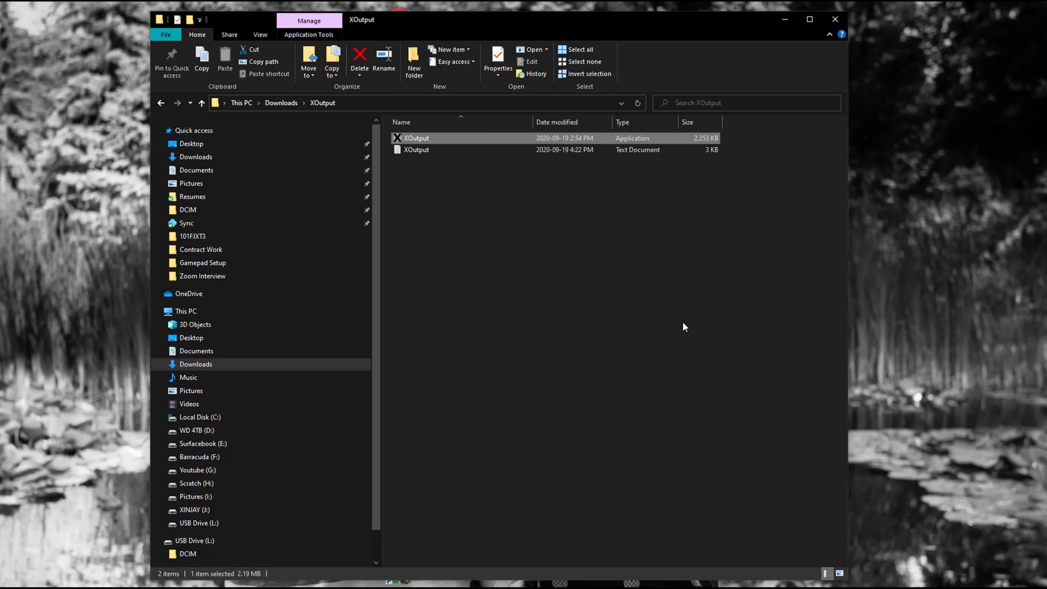
pyautogui.moveTo(687, 323)
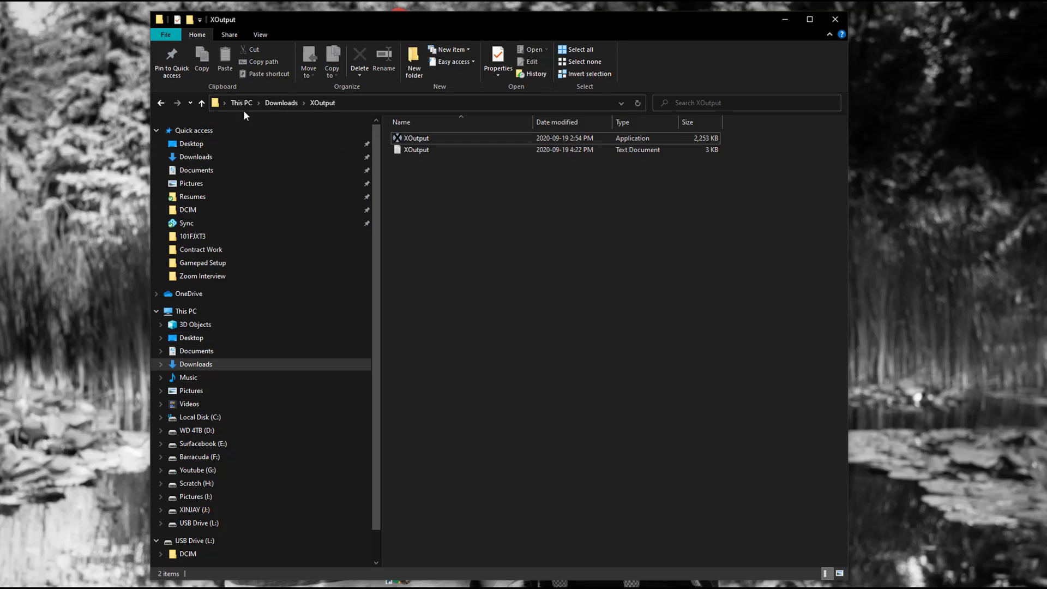
pyautogui.click(201, 103)
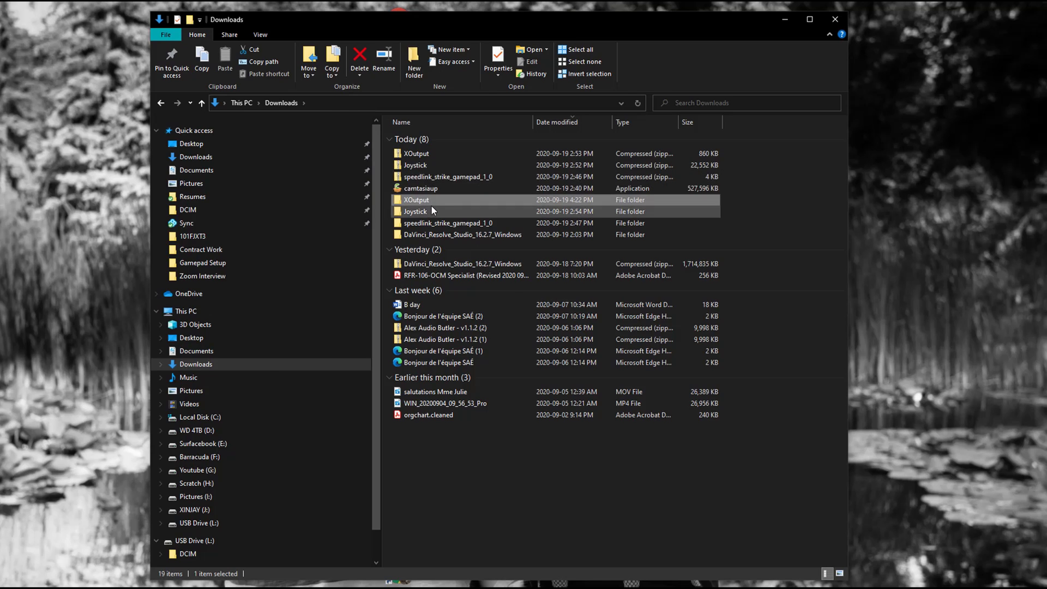
pyautogui.doubleClick(416, 199)
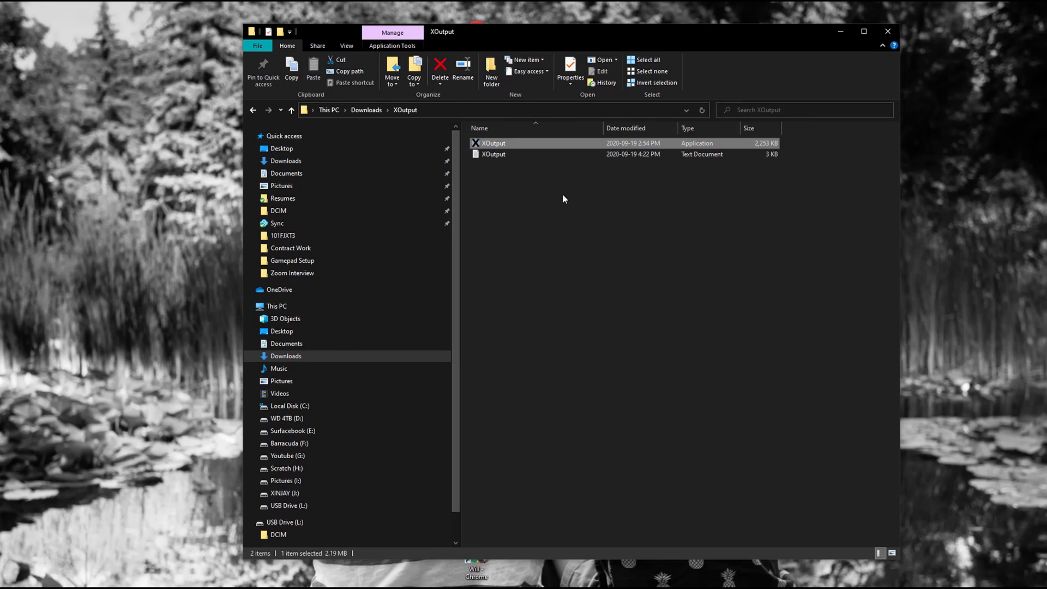
pyautogui.doubleClick(494, 143)
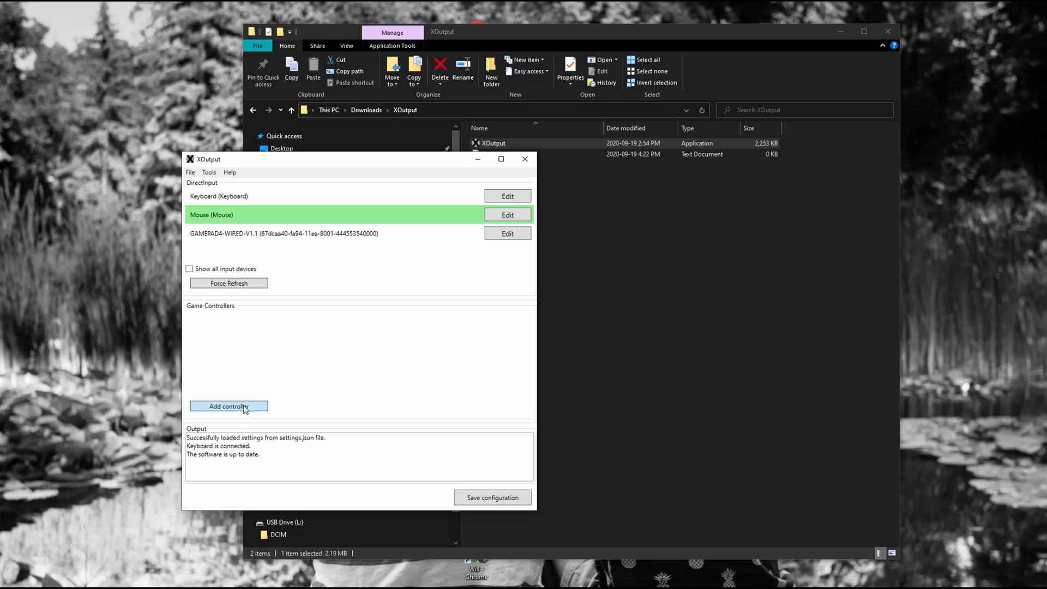
# Step: Add a controller and map all its axes, d-pad and buttons to GAMEPAD4-WIRED
pyautogui.click(228, 405)
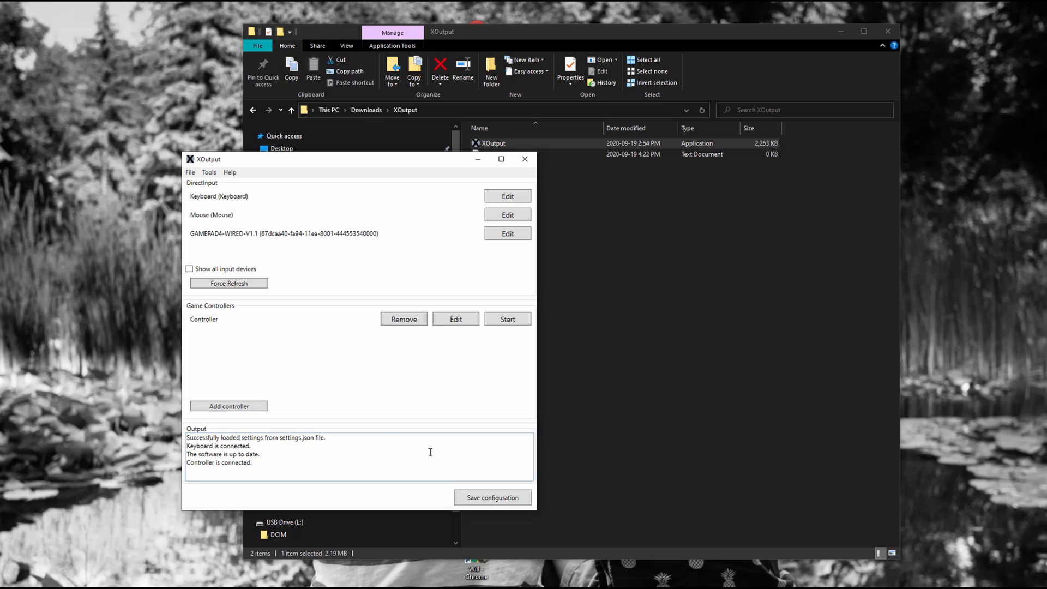
pyautogui.moveTo(457, 397)
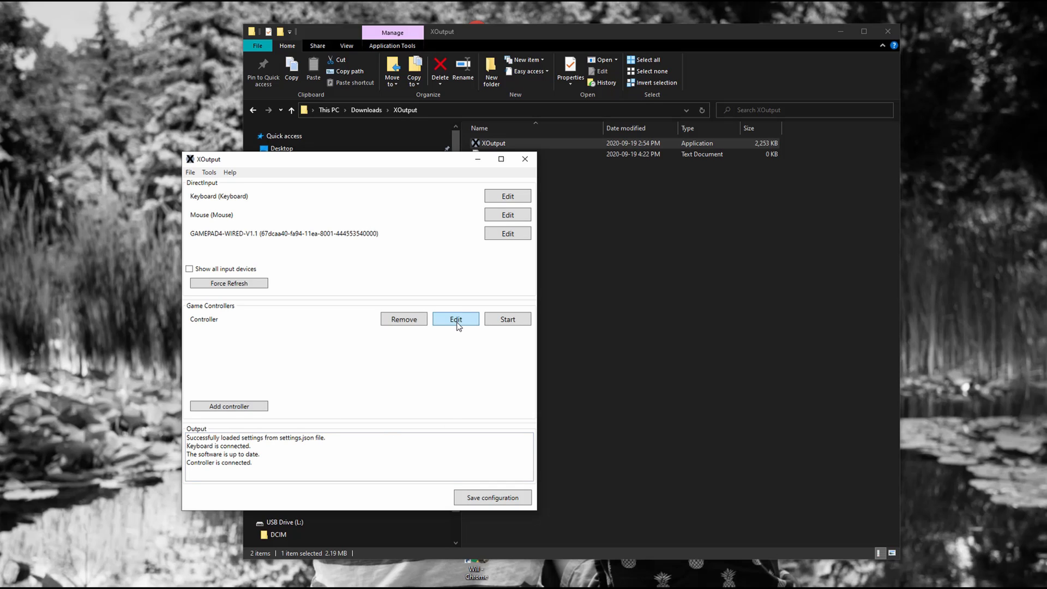
pyautogui.click(455, 318)
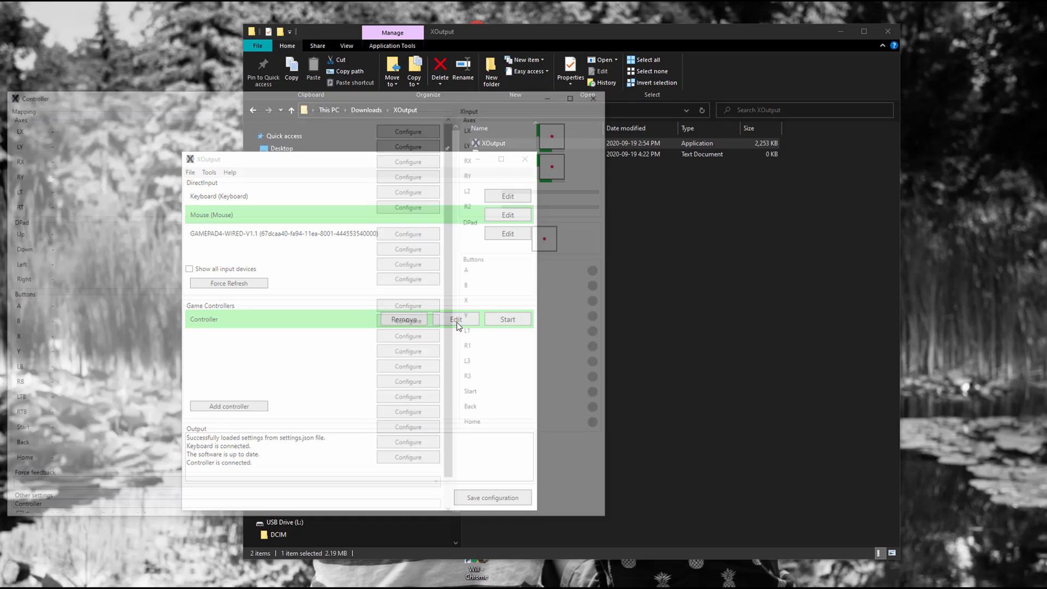
pyautogui.click(456, 318)
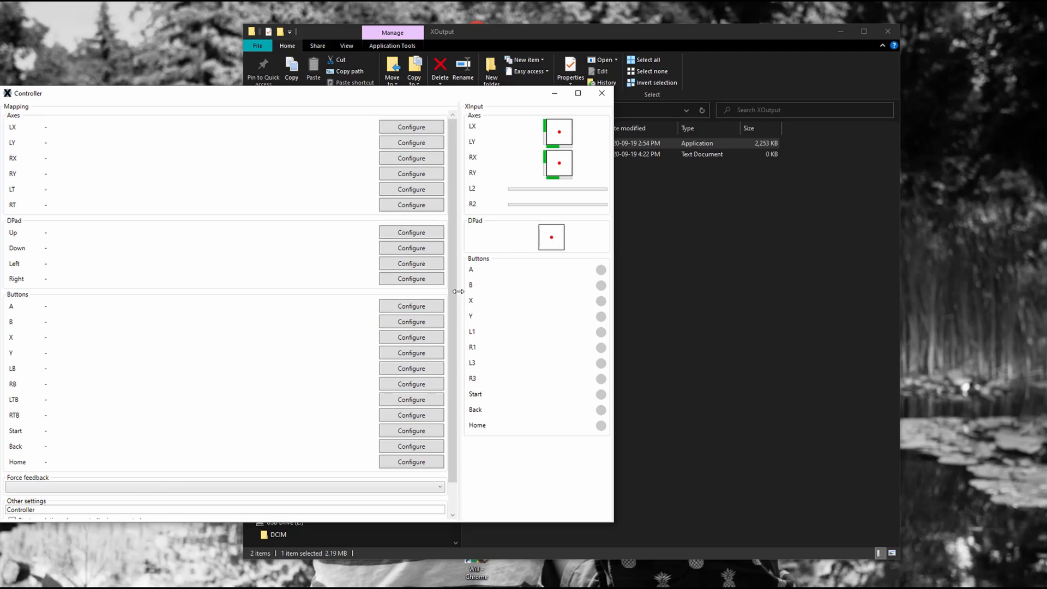
pyautogui.scroll(-3)
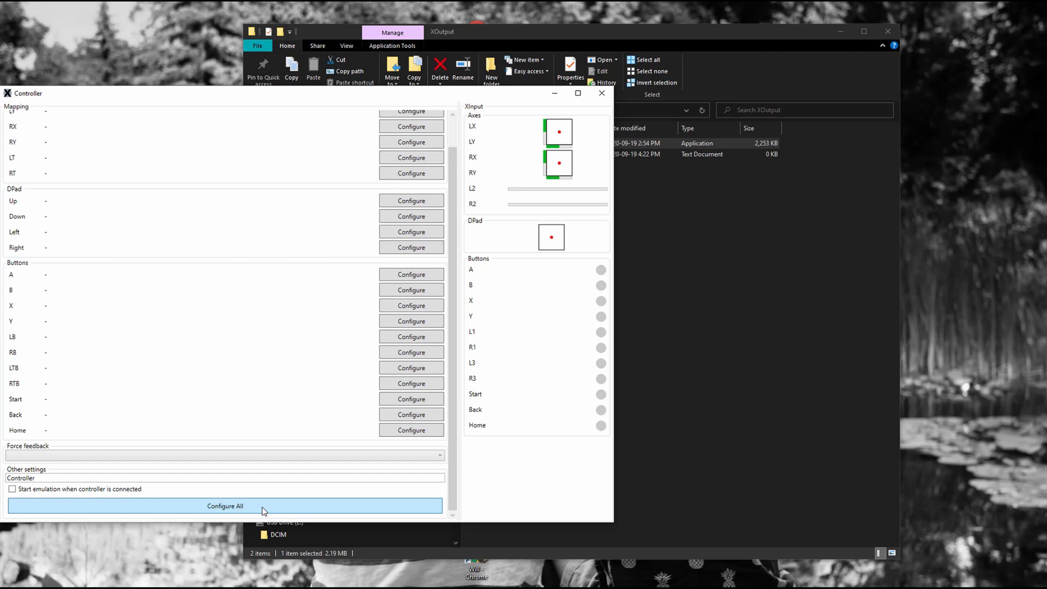
pyautogui.click(226, 505)
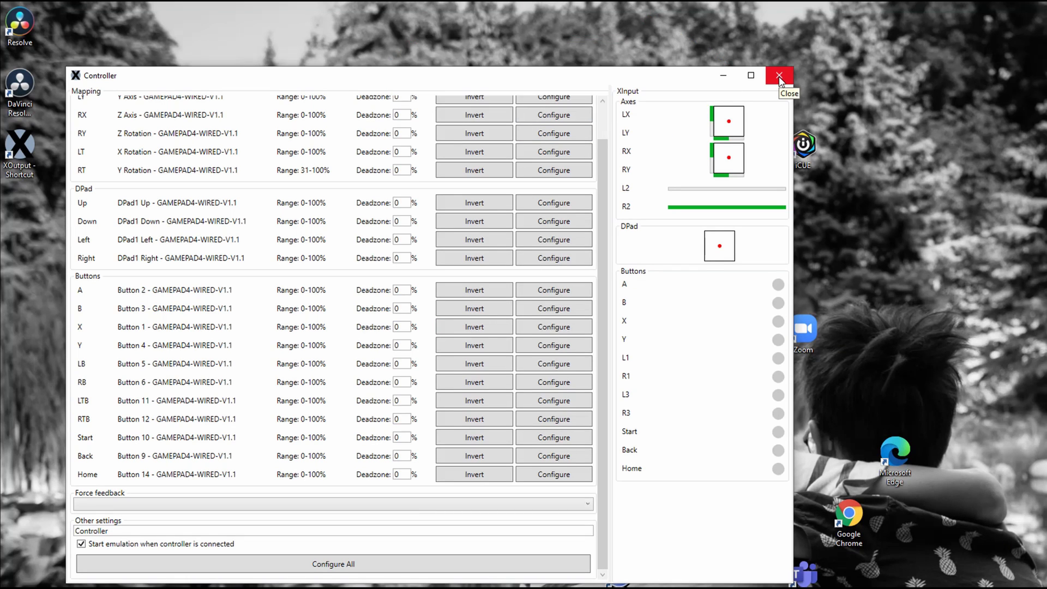
# Step: Close the mapping window, save the configuration to settings.json, and start the controller
pyautogui.click(779, 75)
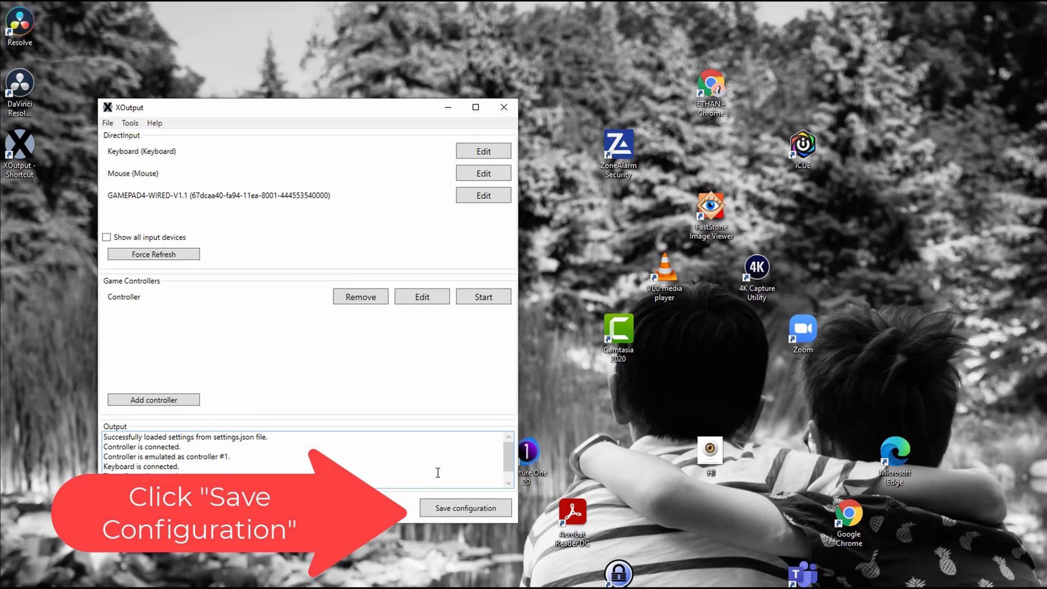
pyautogui.click(465, 508)
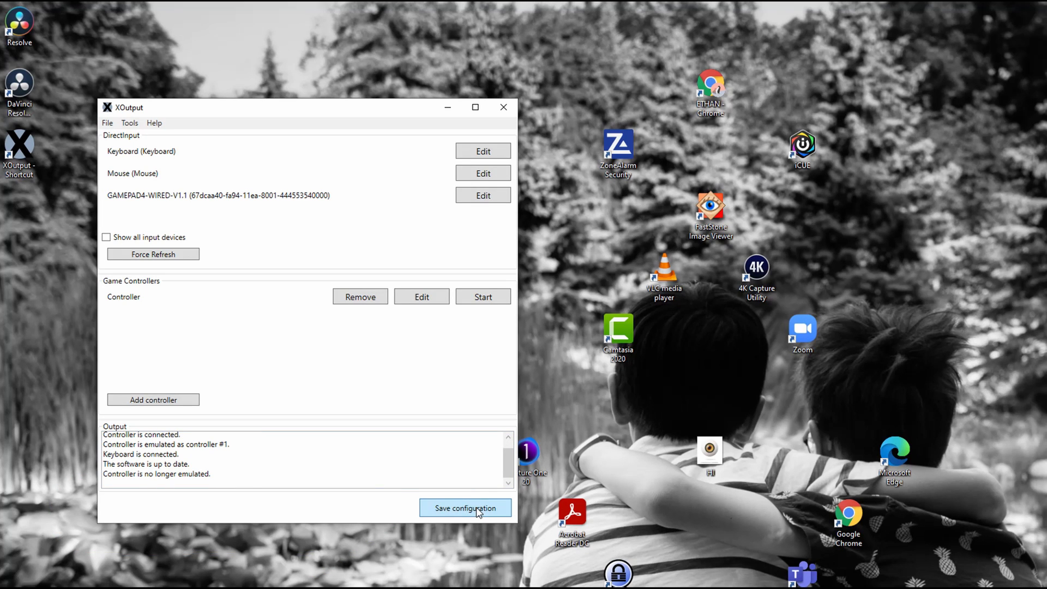
pyautogui.click(464, 508)
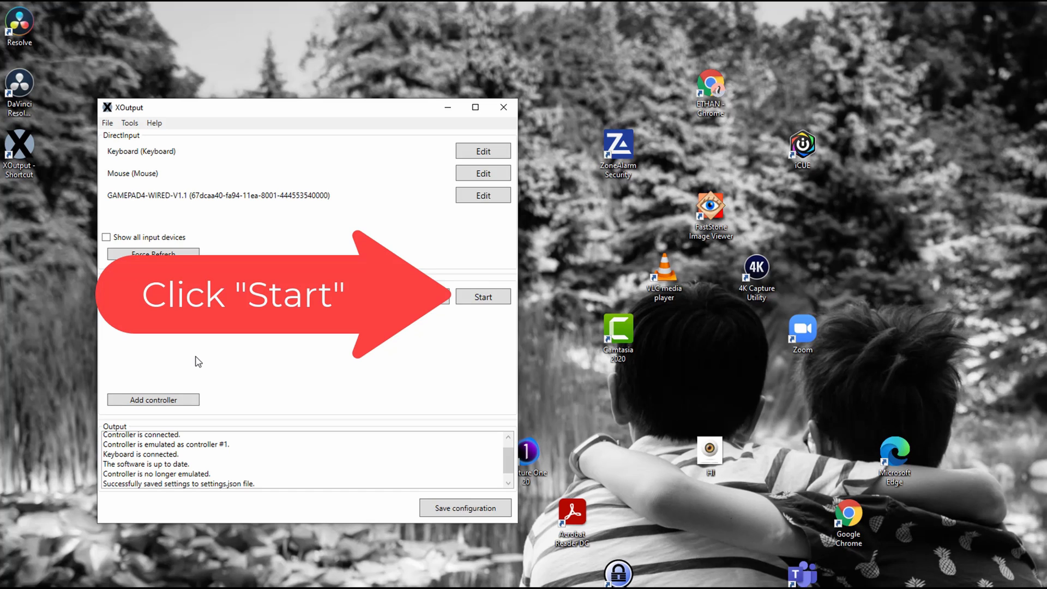
pyautogui.click(482, 297)
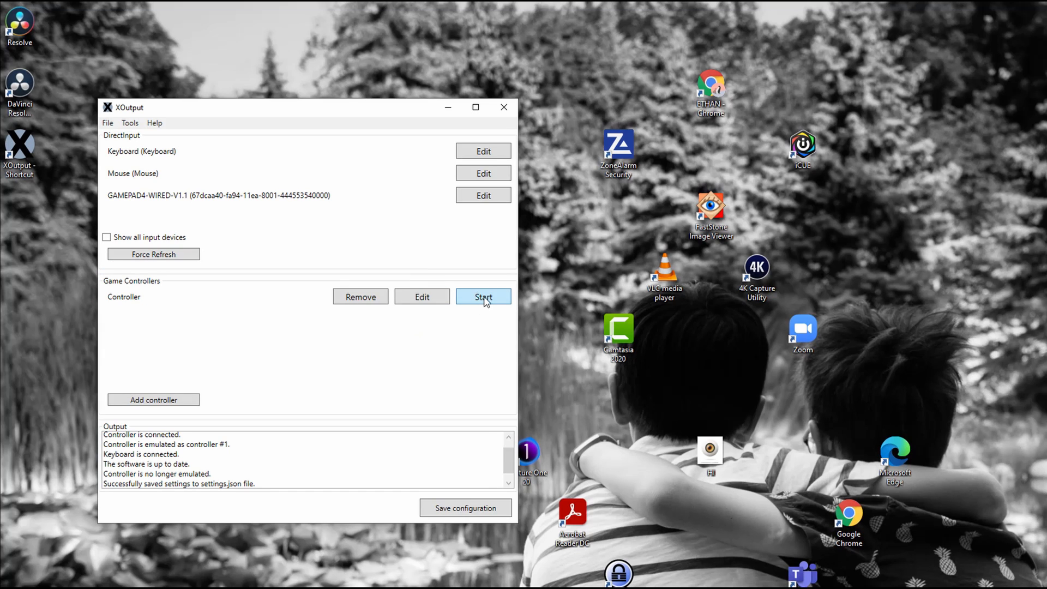
pyautogui.click(482, 296)
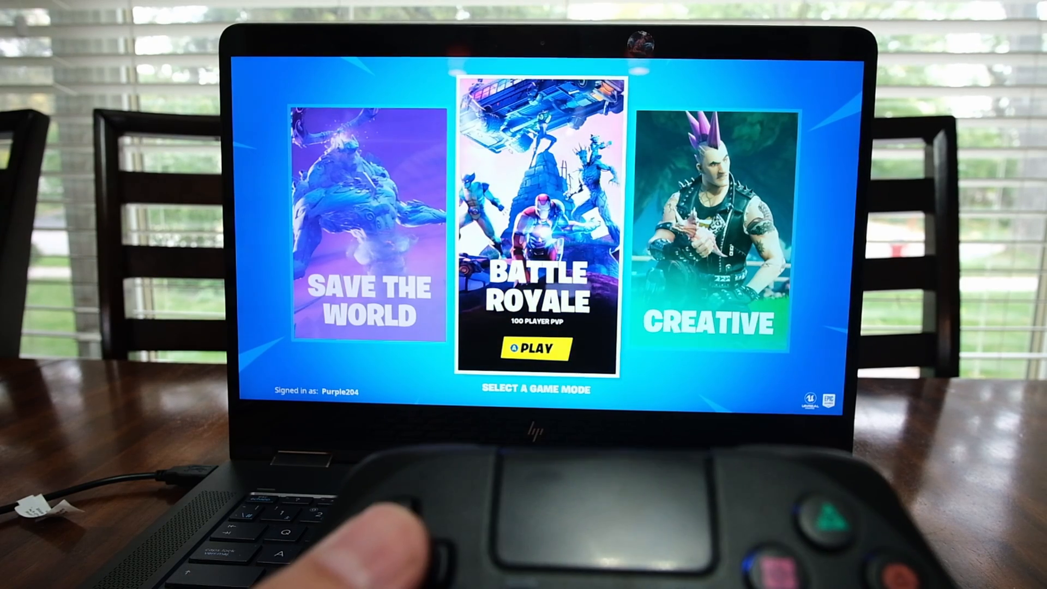
# Step: Enter Battle Royale and reach Fortnite's video settings from the lobby menu
pyautogui.click(535, 348)
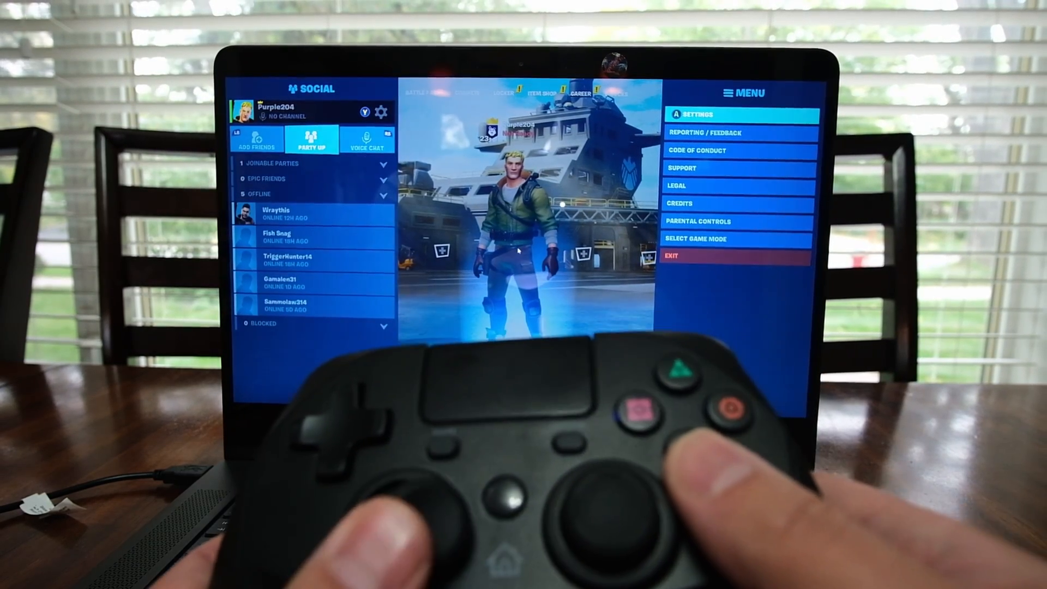
pyautogui.press('down')
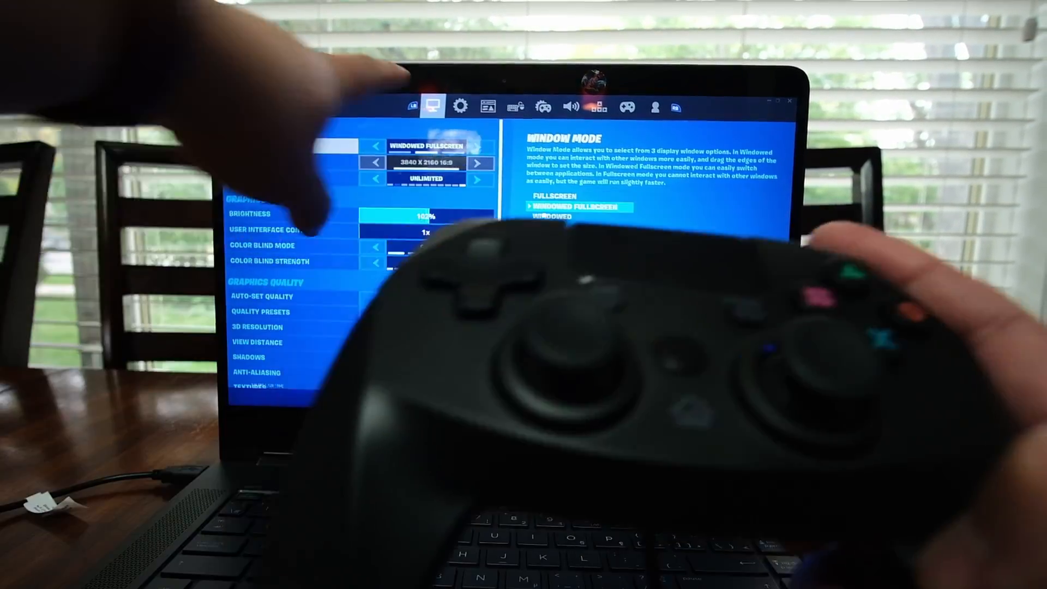
# Step: Review the Controller bindings tab, then switch to Keyboard Controls
pyautogui.click(459, 107)
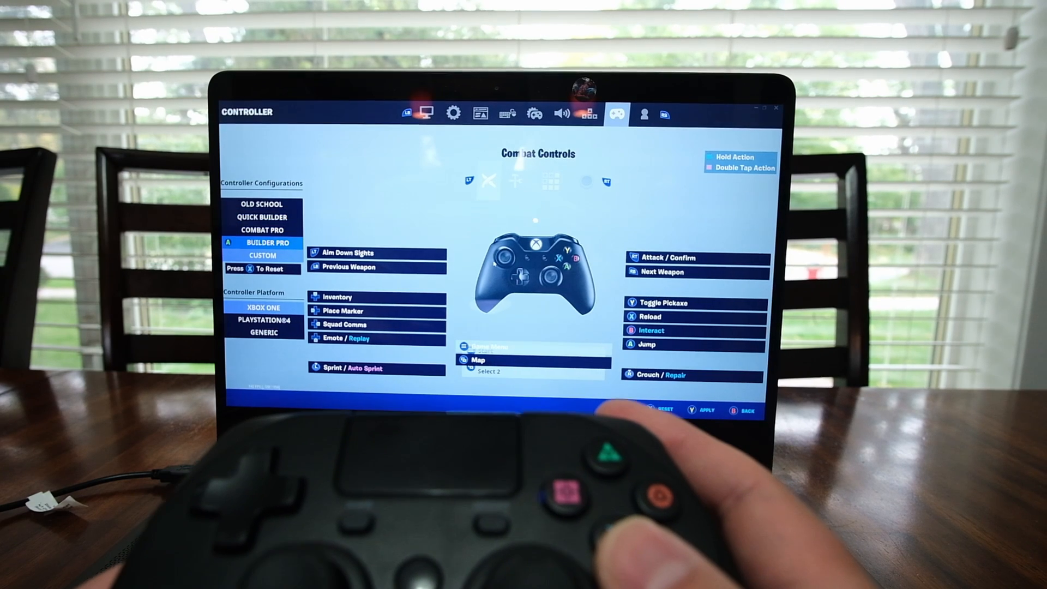
pyautogui.click(263, 256)
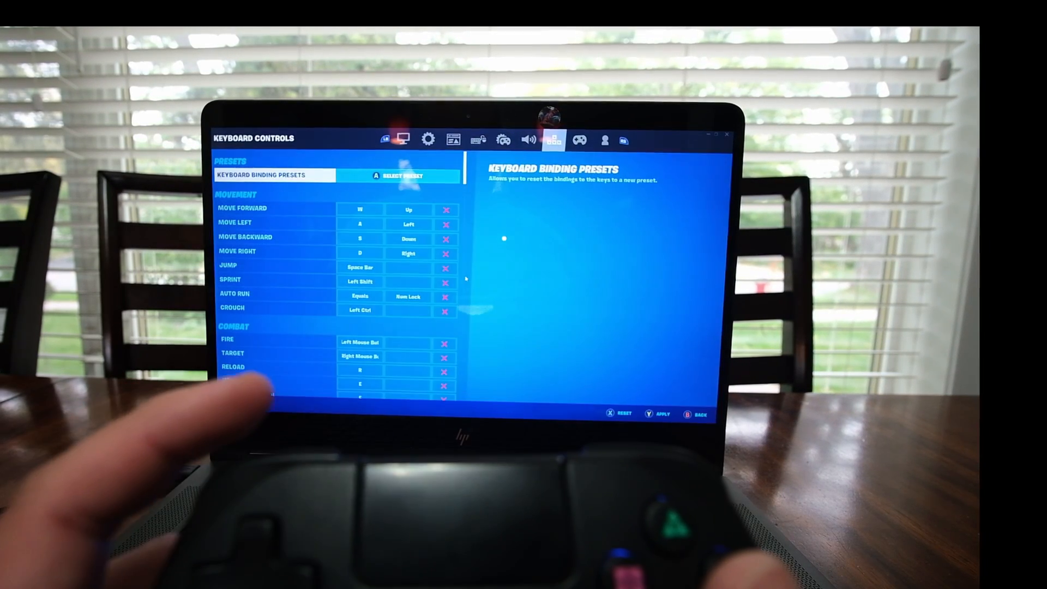
pyautogui.click(575, 140)
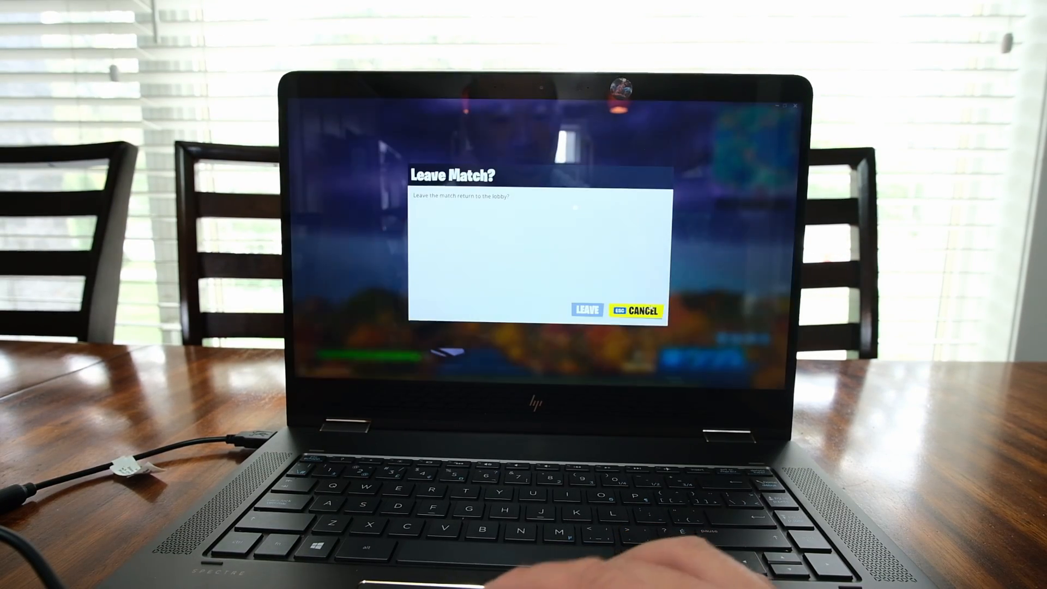
# Step: Leave the match and confirm quitting Fortnite
pyautogui.click(585, 310)
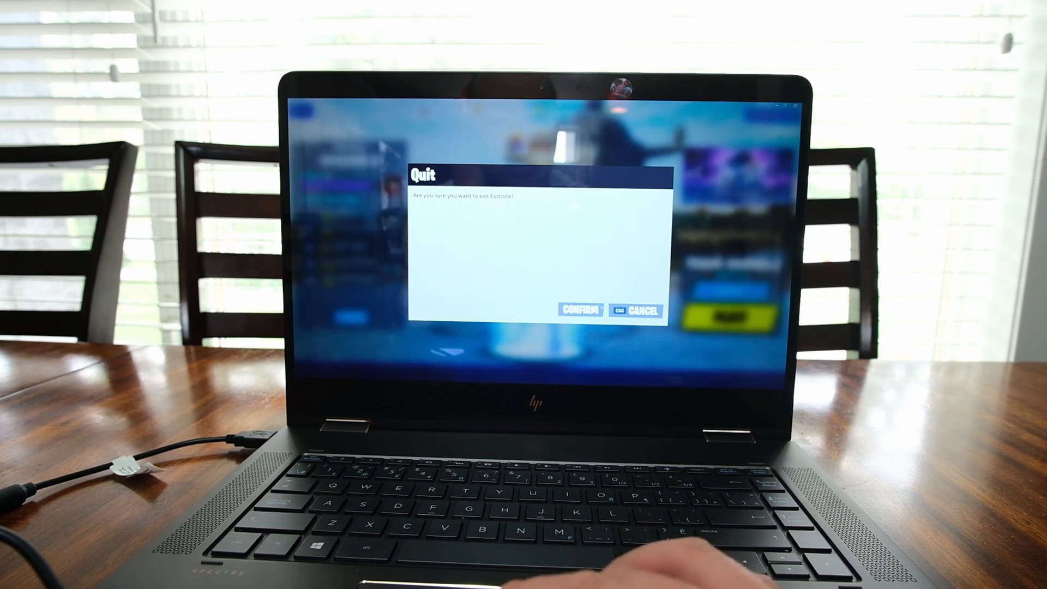
pyautogui.click(576, 311)
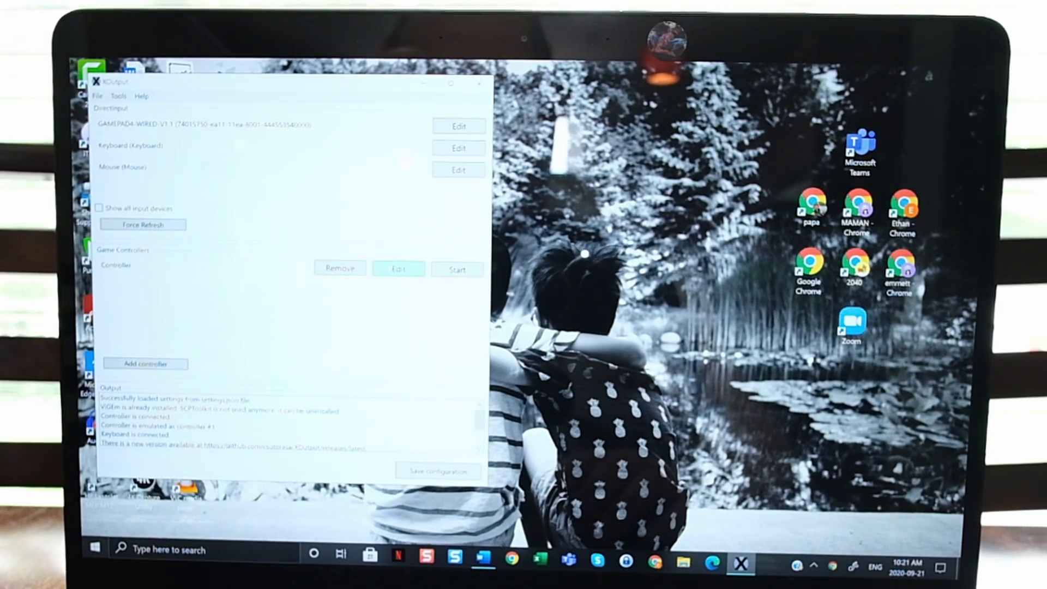
# Step: Invert the LY axis in the controller's mapping settings
pyautogui.click(398, 269)
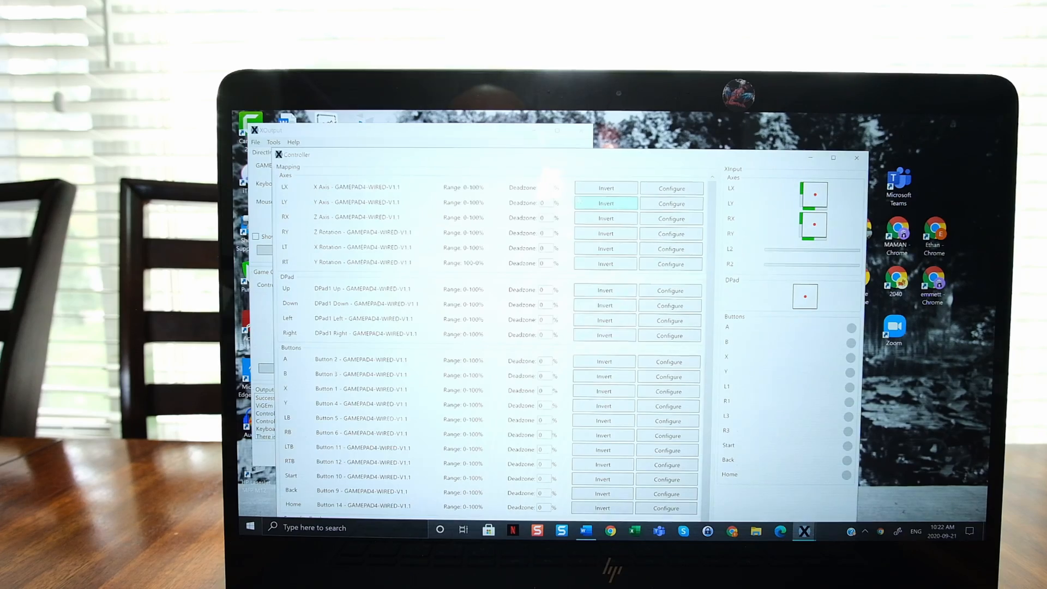
pyautogui.click(604, 219)
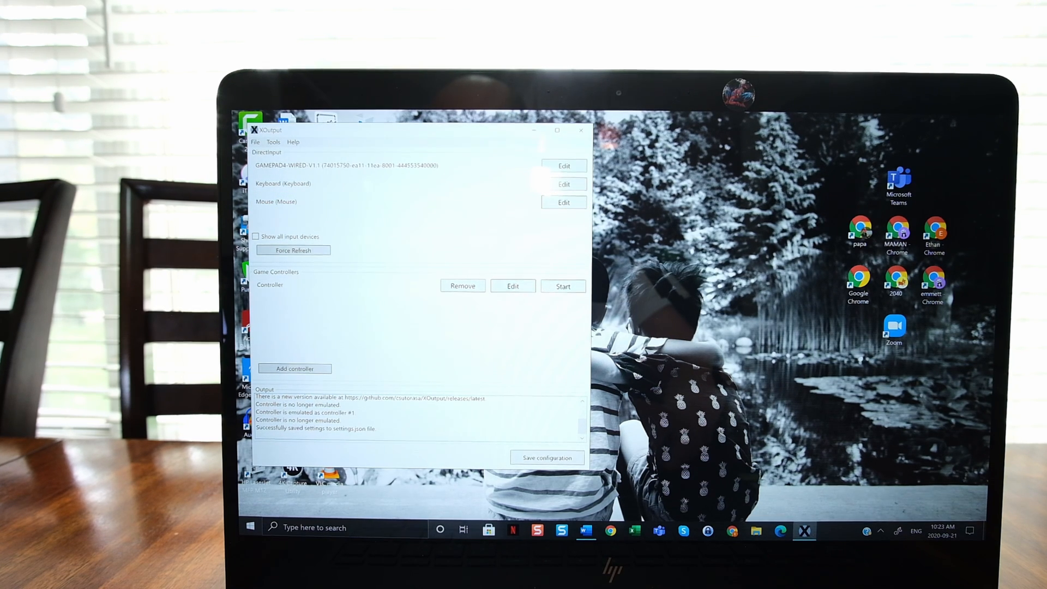
# Step: Start emulating the configured Snakebite controller as Xbox controller #1
pyautogui.click(562, 286)
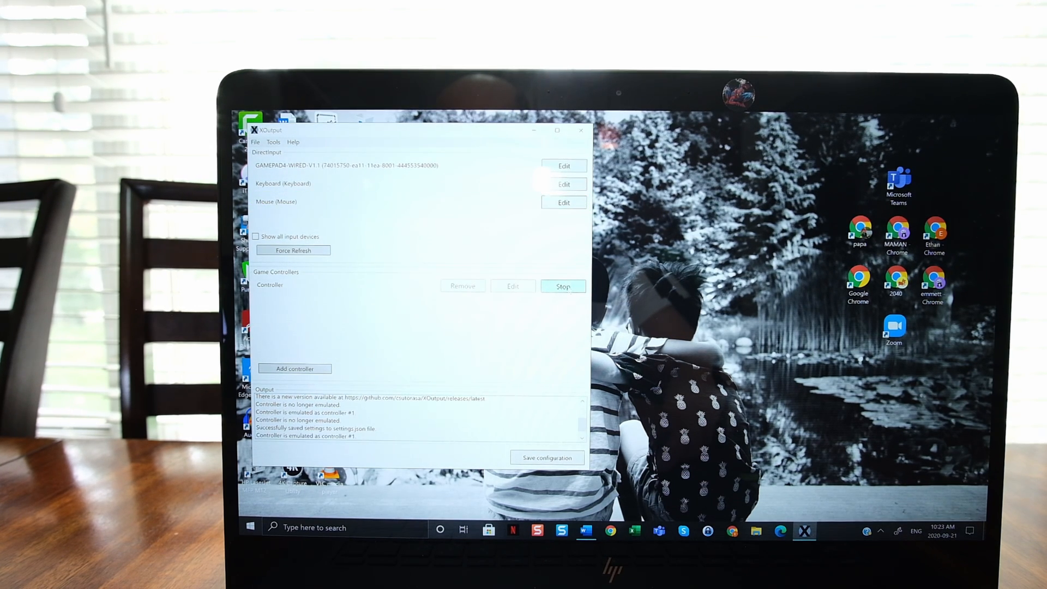